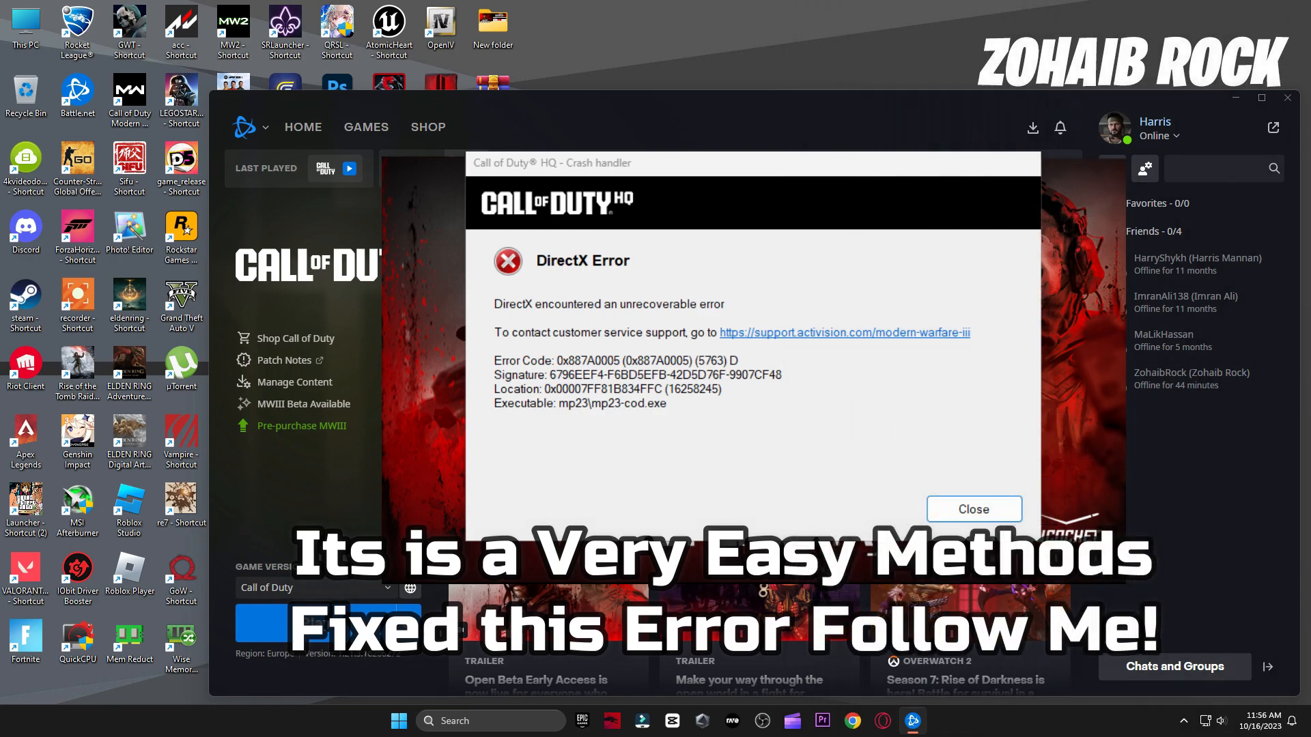
# Dismiss the DirectX crash report and close the Battle.net launcher.
pyautogui.click(972, 510)
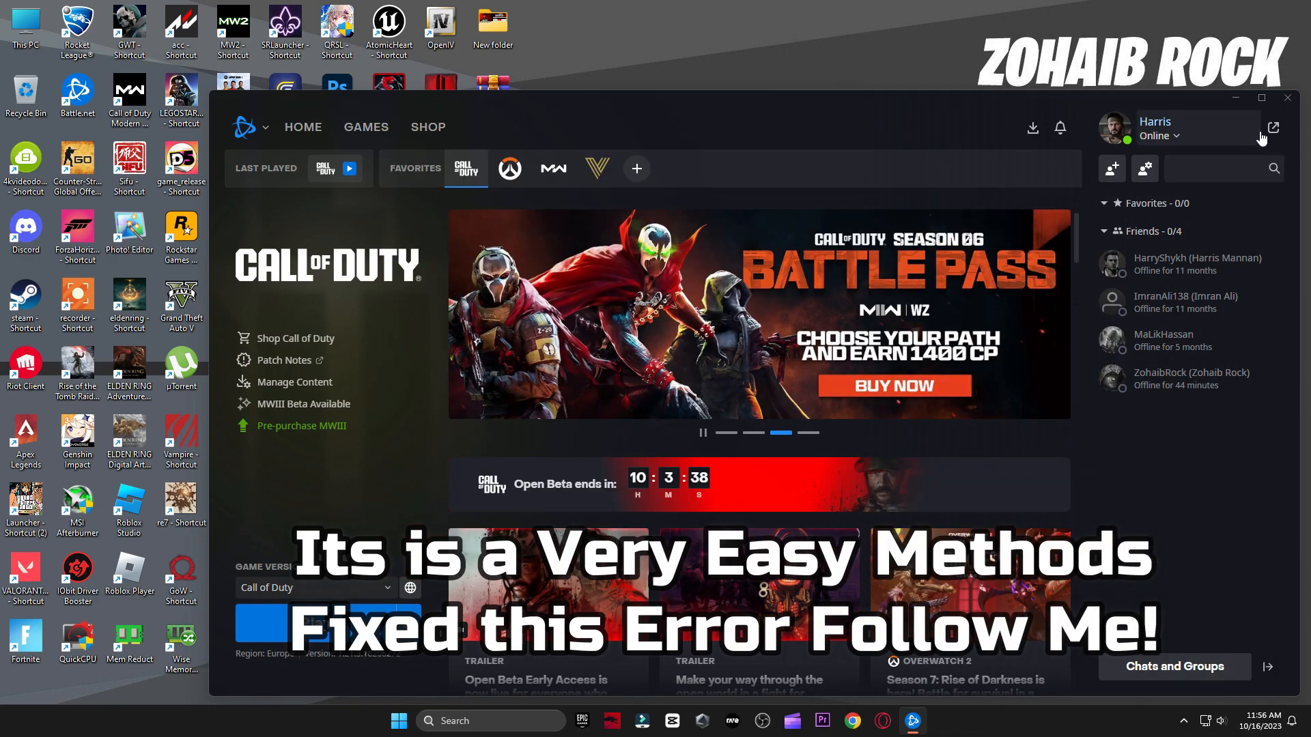
pyautogui.click(1241, 99)
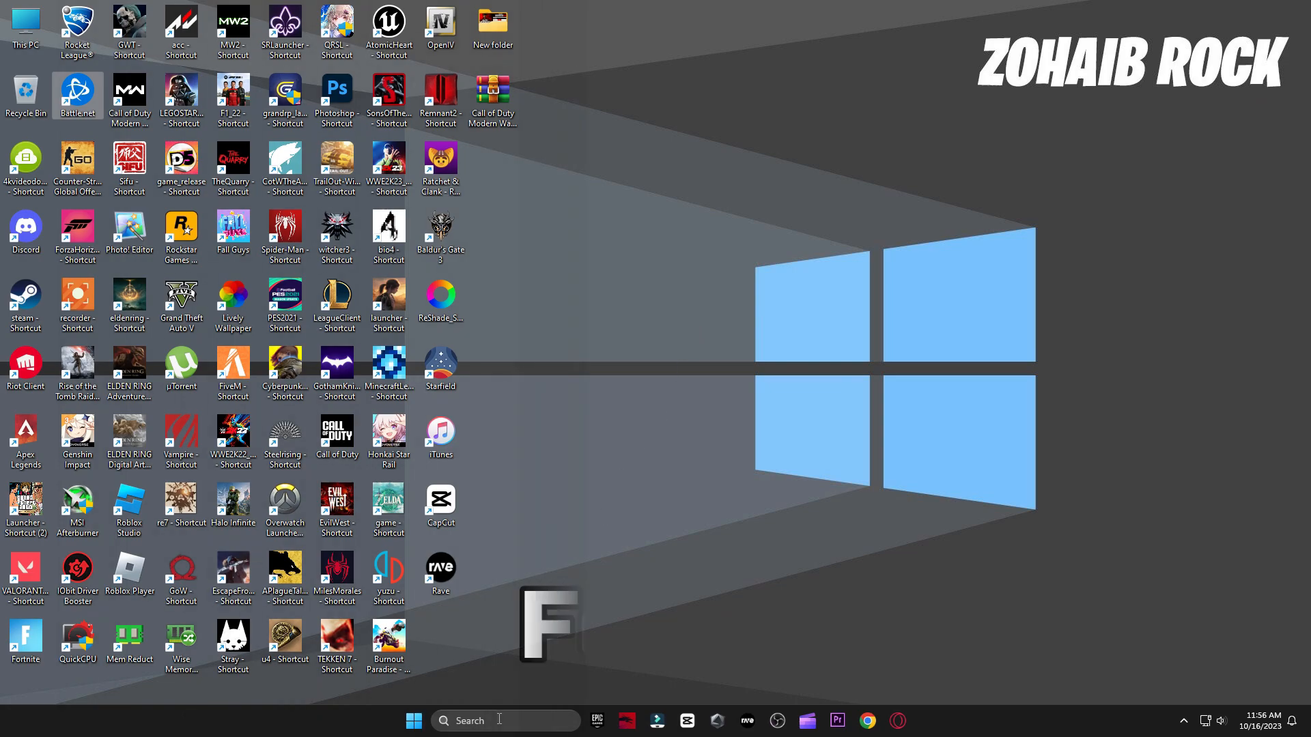
# Search 'window' to reach Windows Update and check for updates.
pyautogui.write('window')
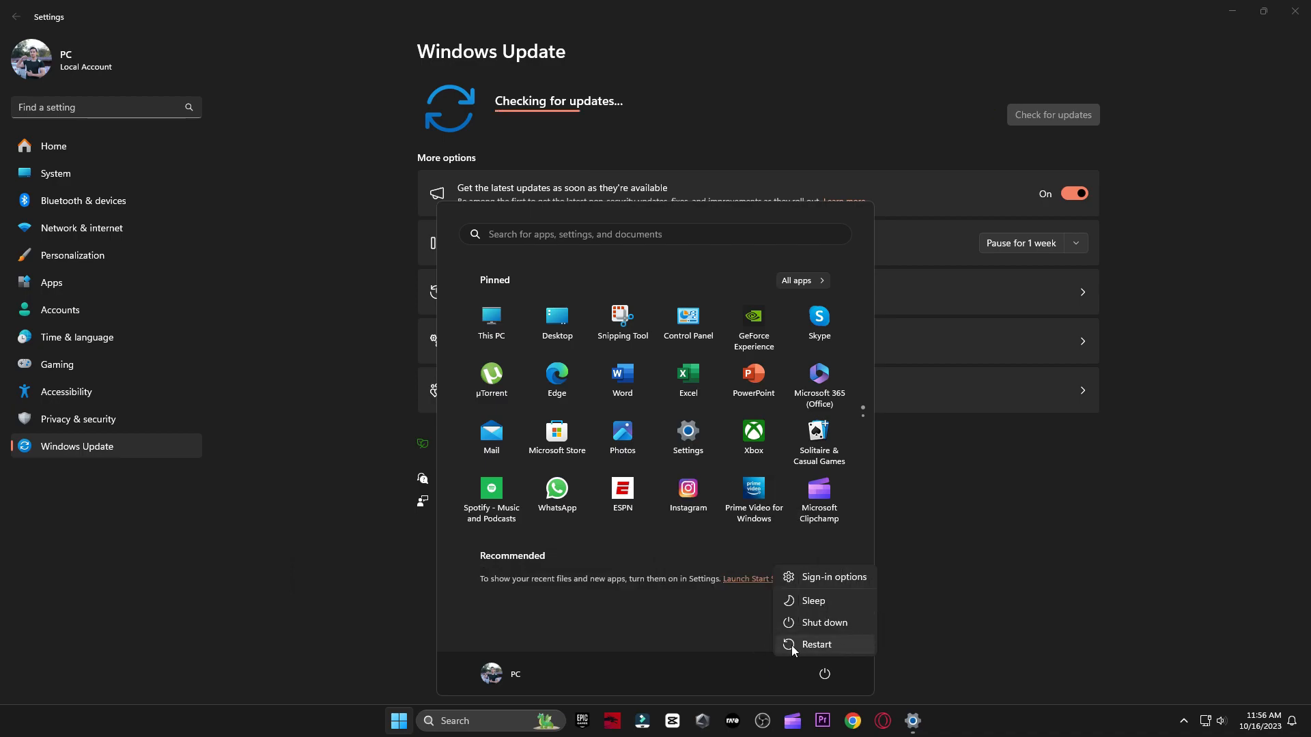
pyautogui.moveTo(822, 646)
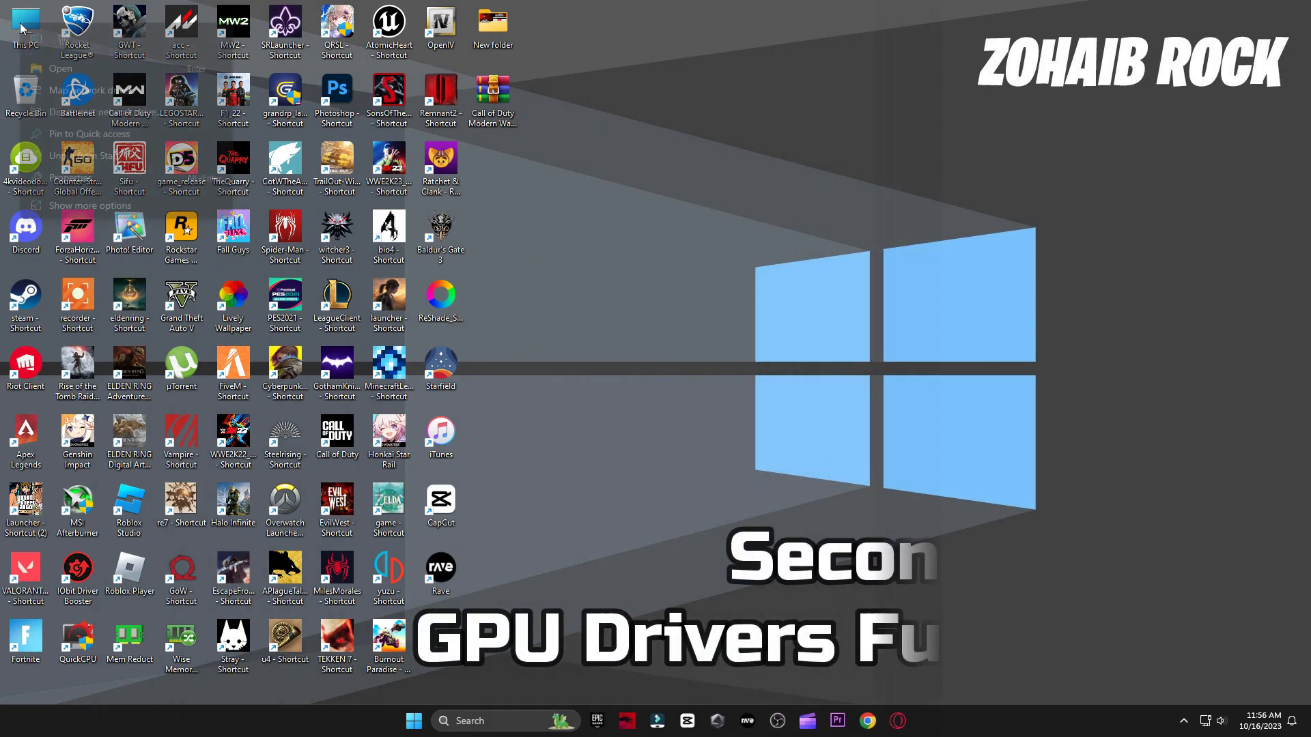
# Update the NVIDIA GeForce RTX 3070 driver via This PC > Manage > Device Manager.
pyautogui.rightClick(25, 25)
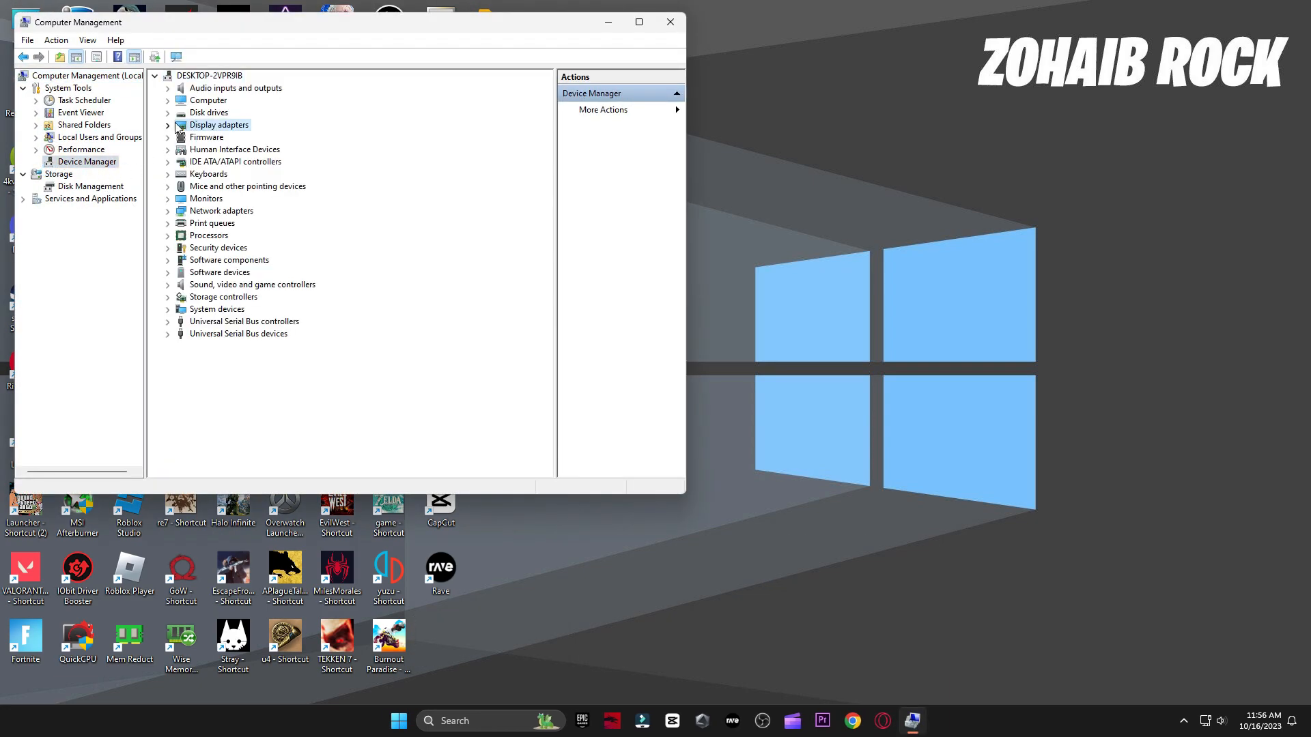
pyautogui.rightClick(247, 137)
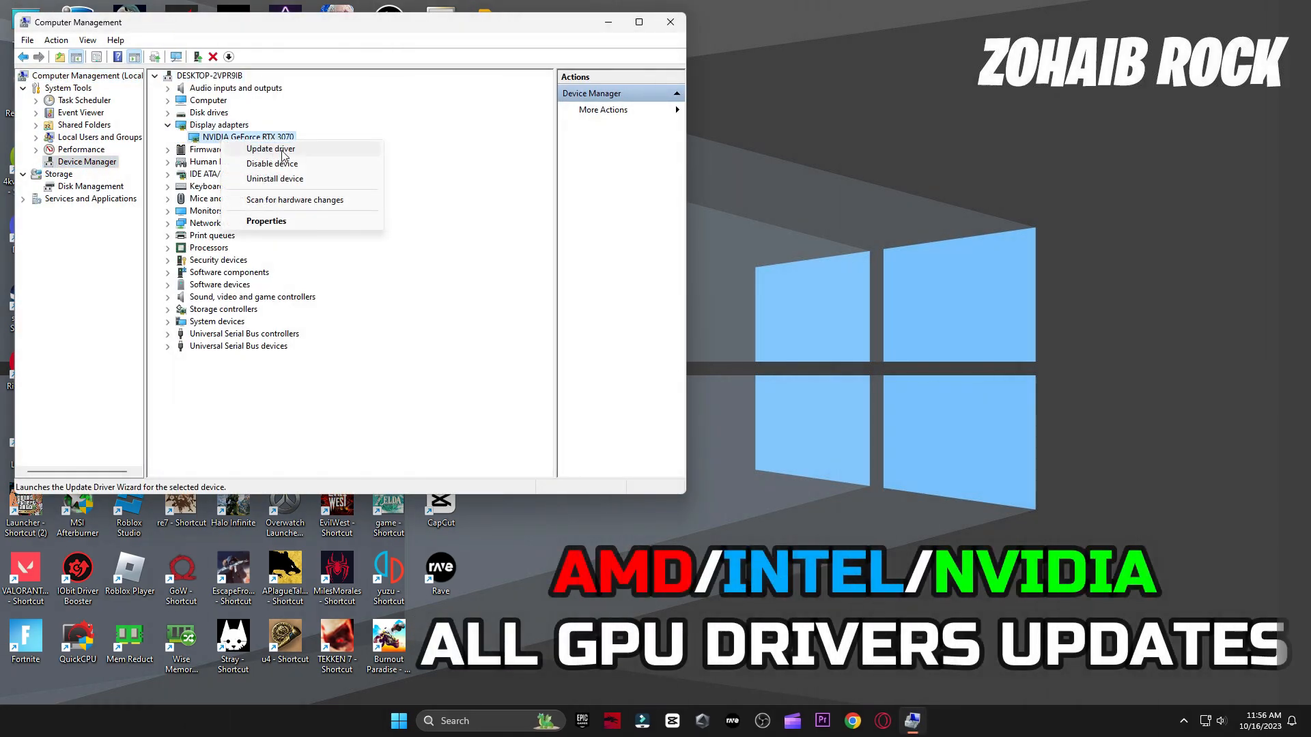
pyautogui.click(269, 149)
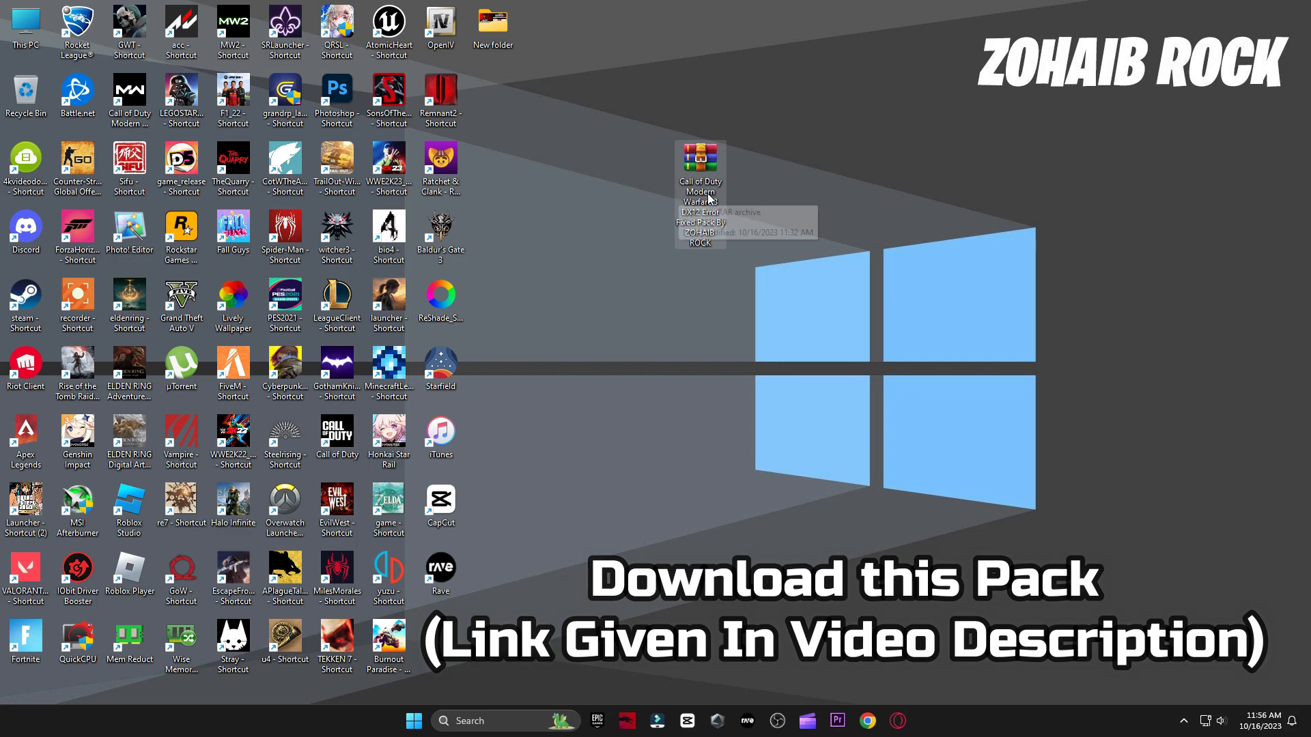
pyautogui.moveTo(698, 251)
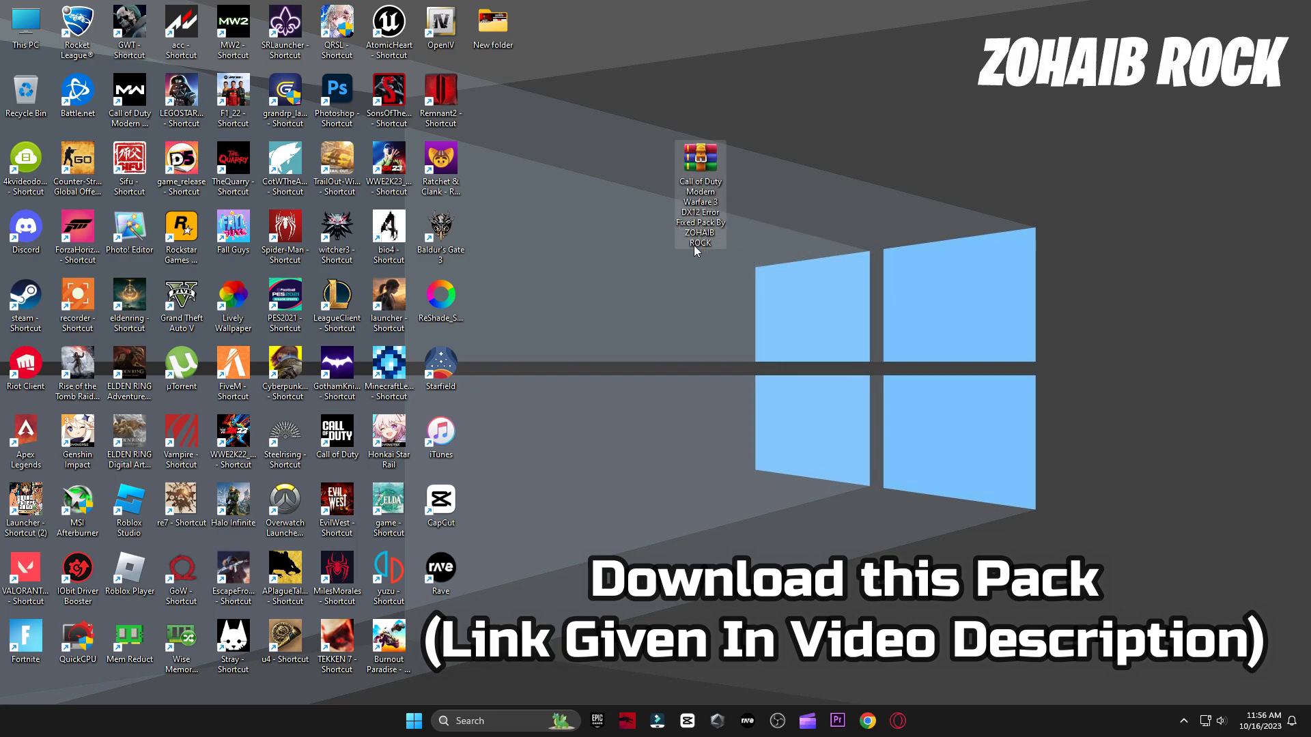
# Extract the Modern Warfare 3 fix pack archive with WinRAR's Extract Here.
pyautogui.rightClick(699, 157)
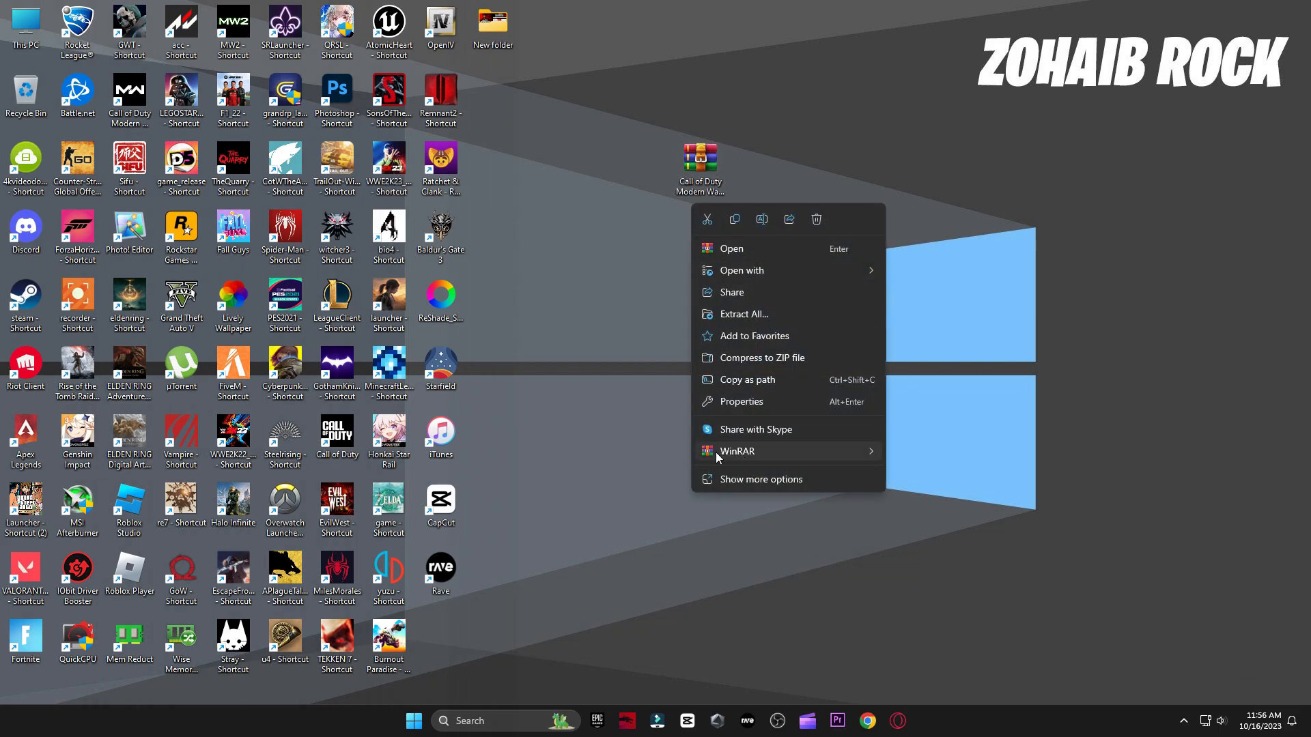
pyautogui.click(742, 313)
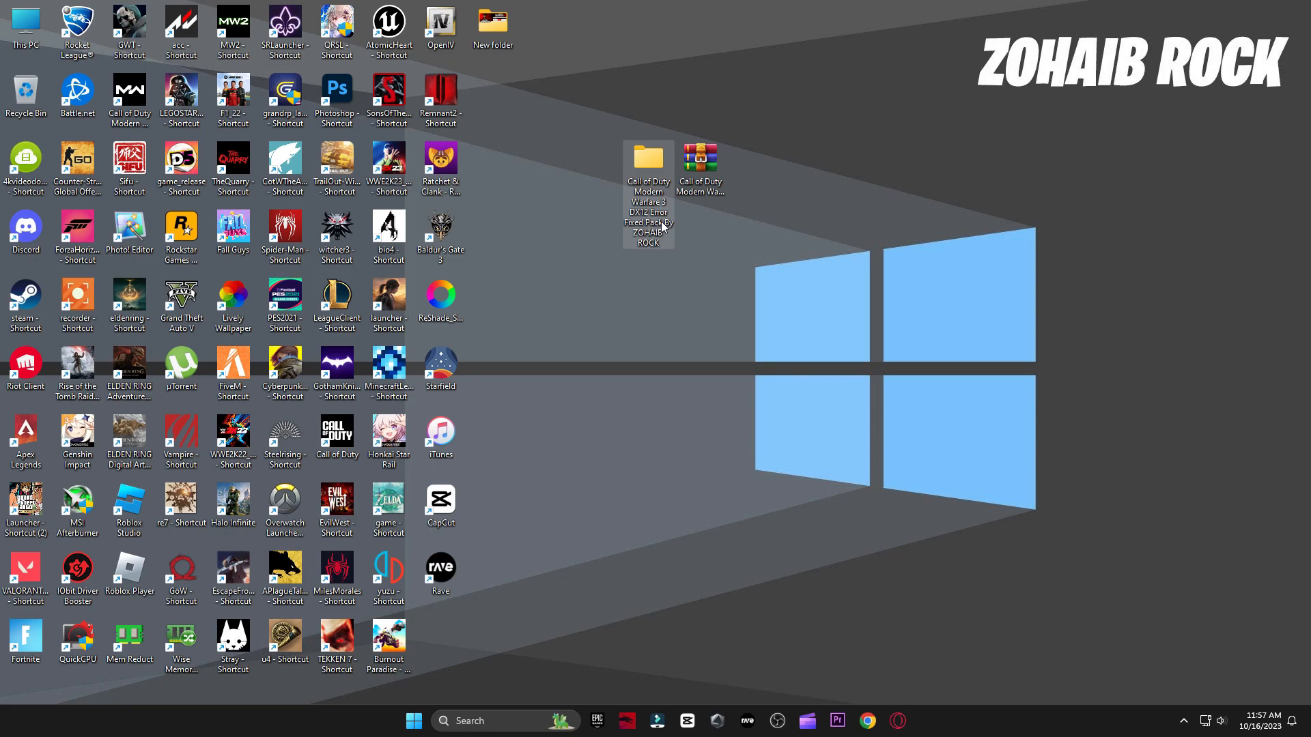
# Open the extracted fix pack folder and run DXSETUP.exe from DirectX_11_Setup.
pyautogui.doubleClick(647, 165)
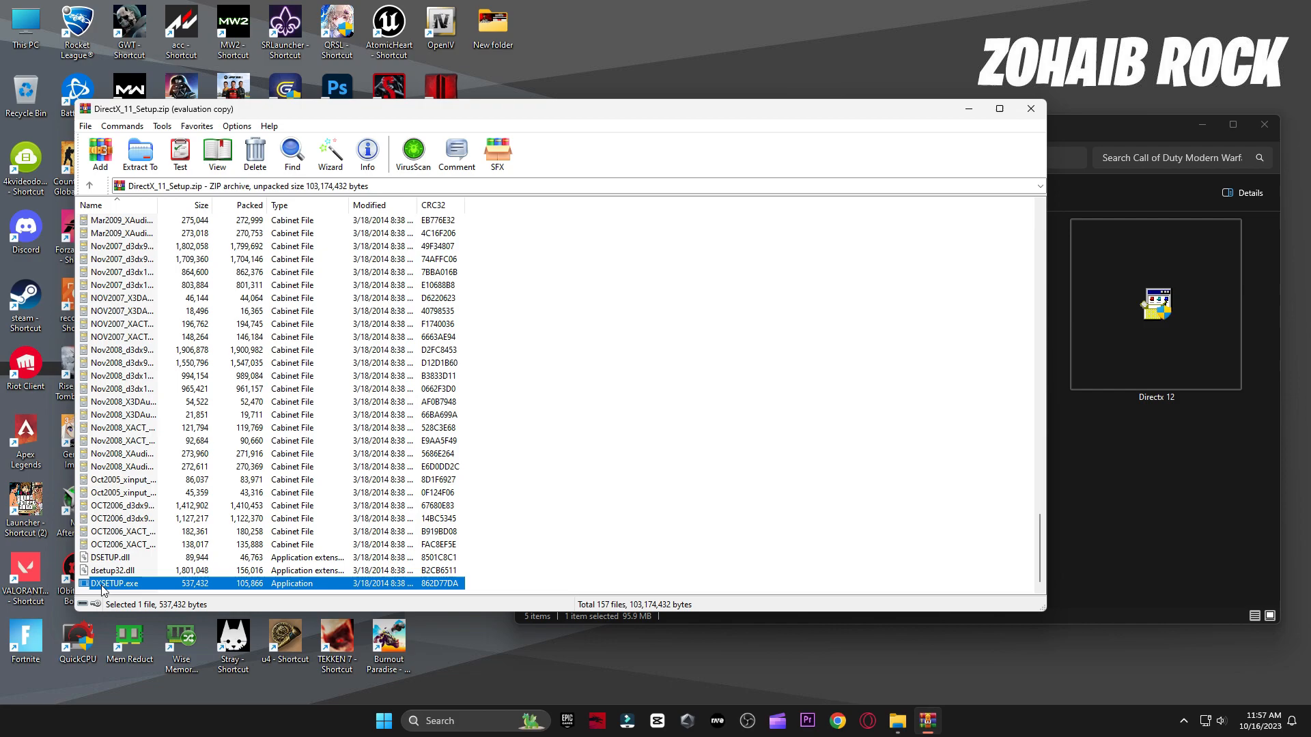
pyautogui.doubleClick(112, 582)
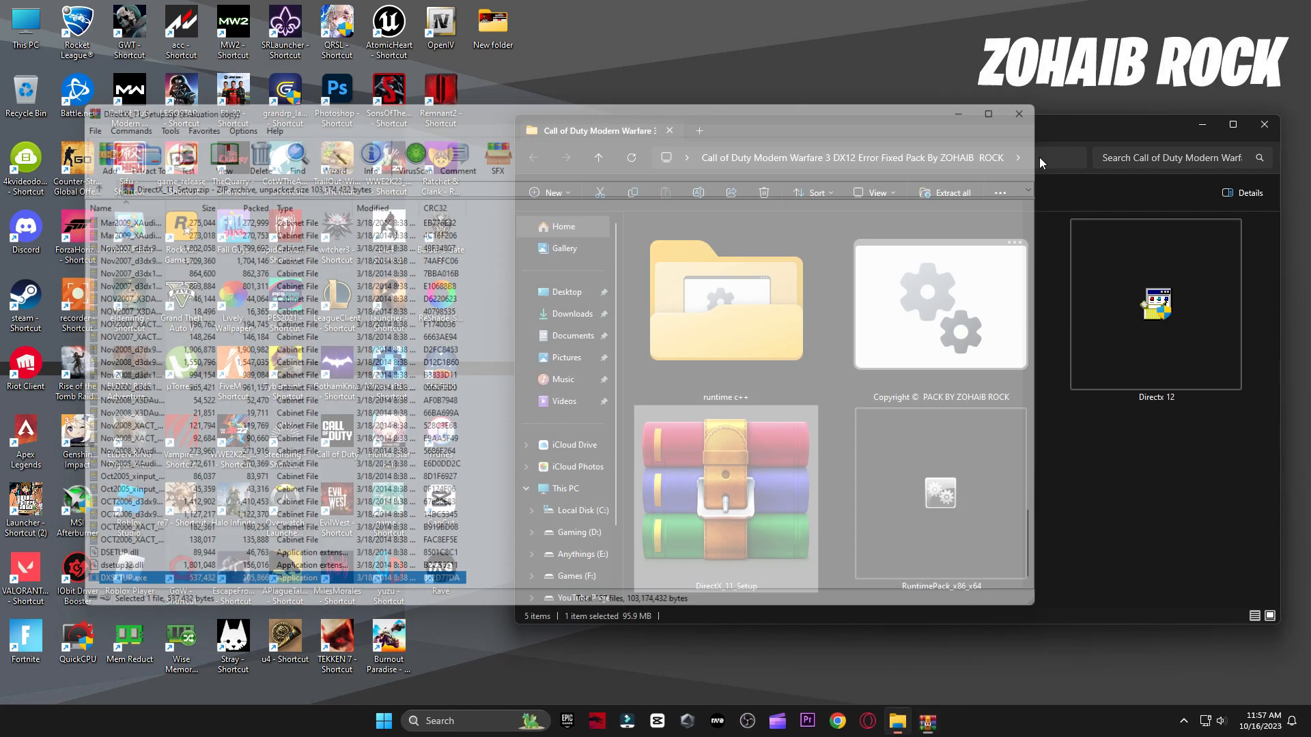
# Accept the DirectX license agreement and start installing the runtime components.
pyautogui.doubleClick(127, 578)
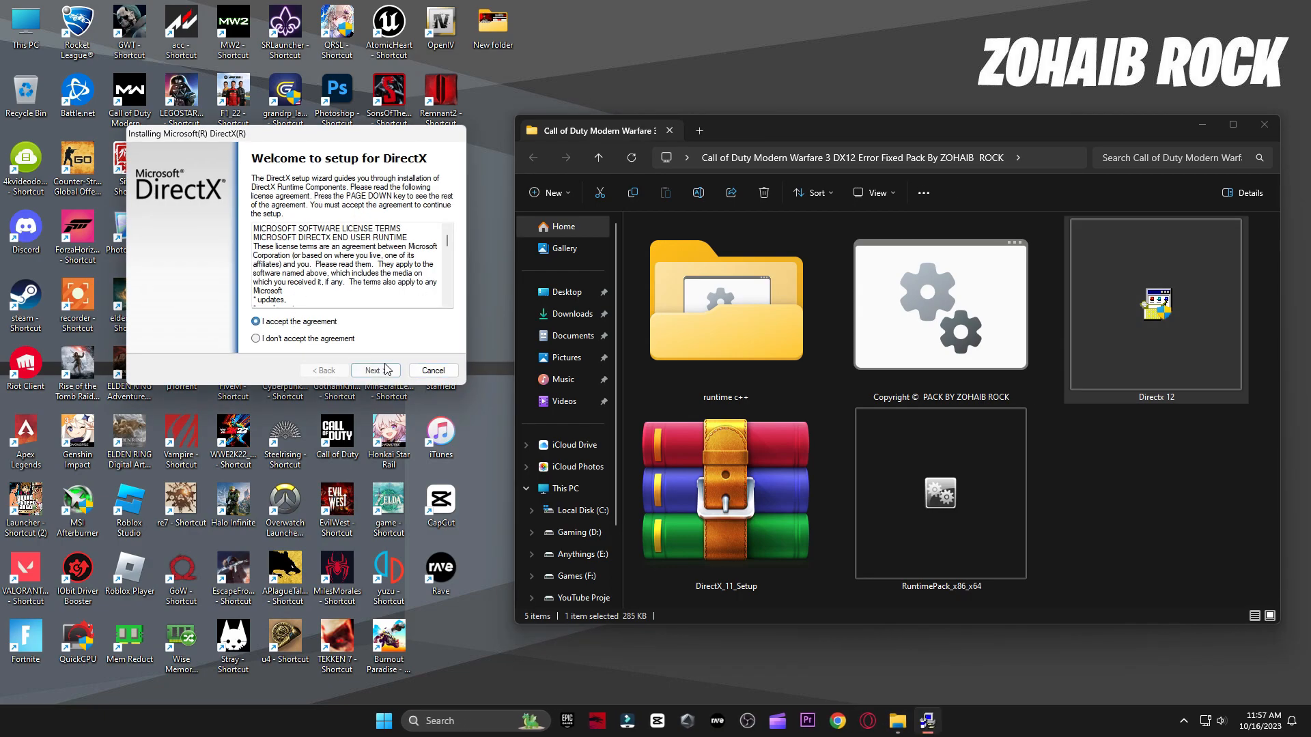
pyautogui.click(375, 370)
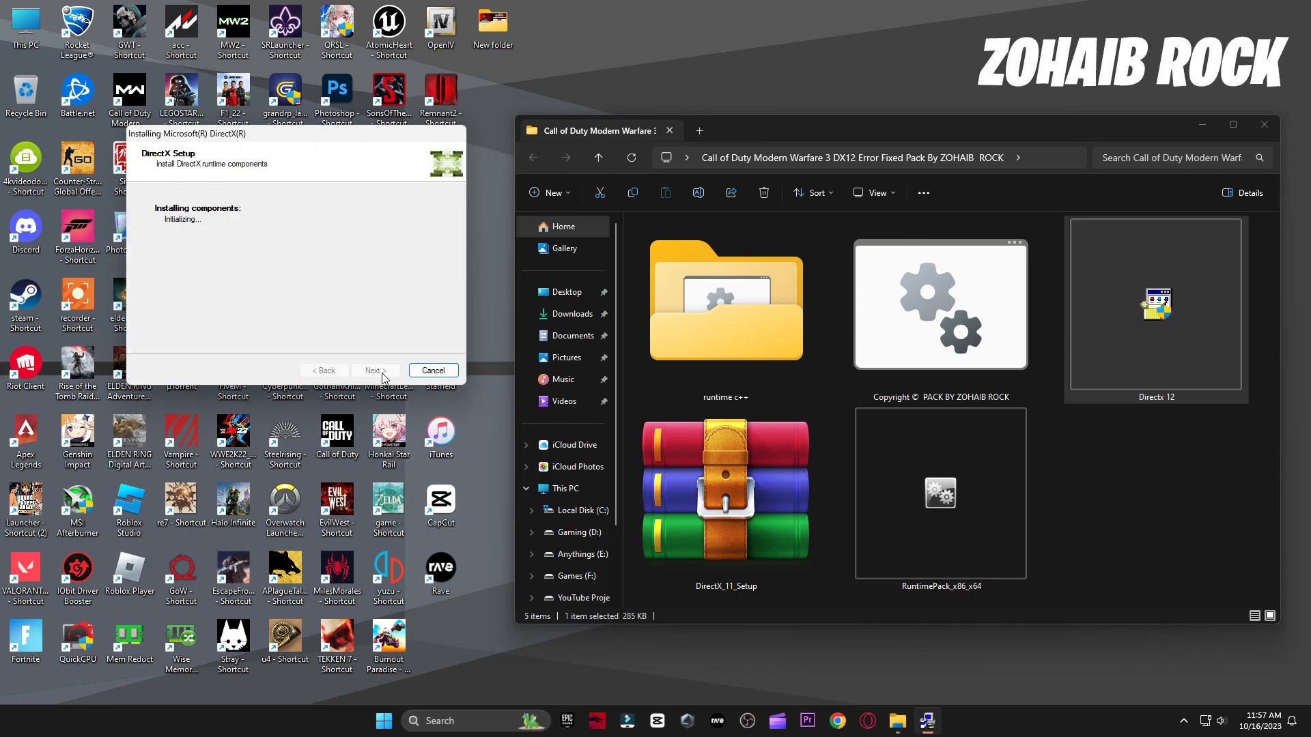
pyautogui.moveTo(284, 260)
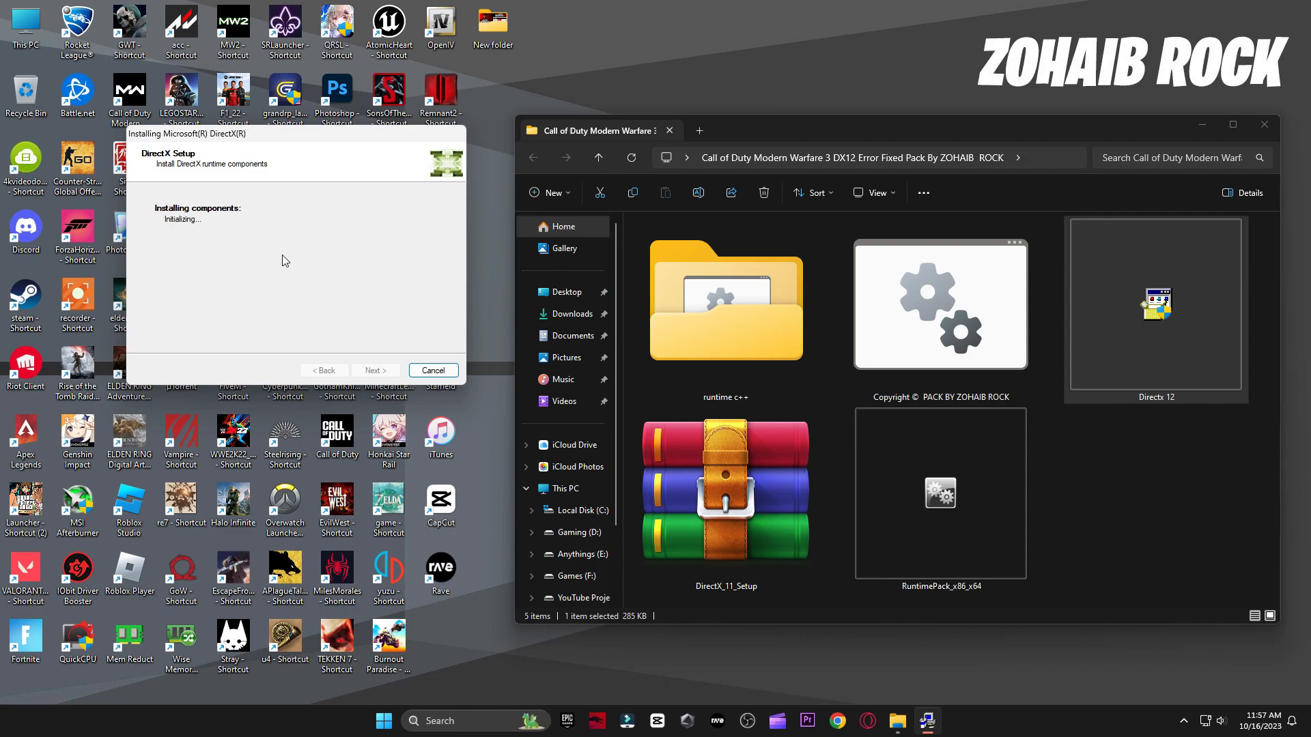
pyautogui.moveTo(284, 260)
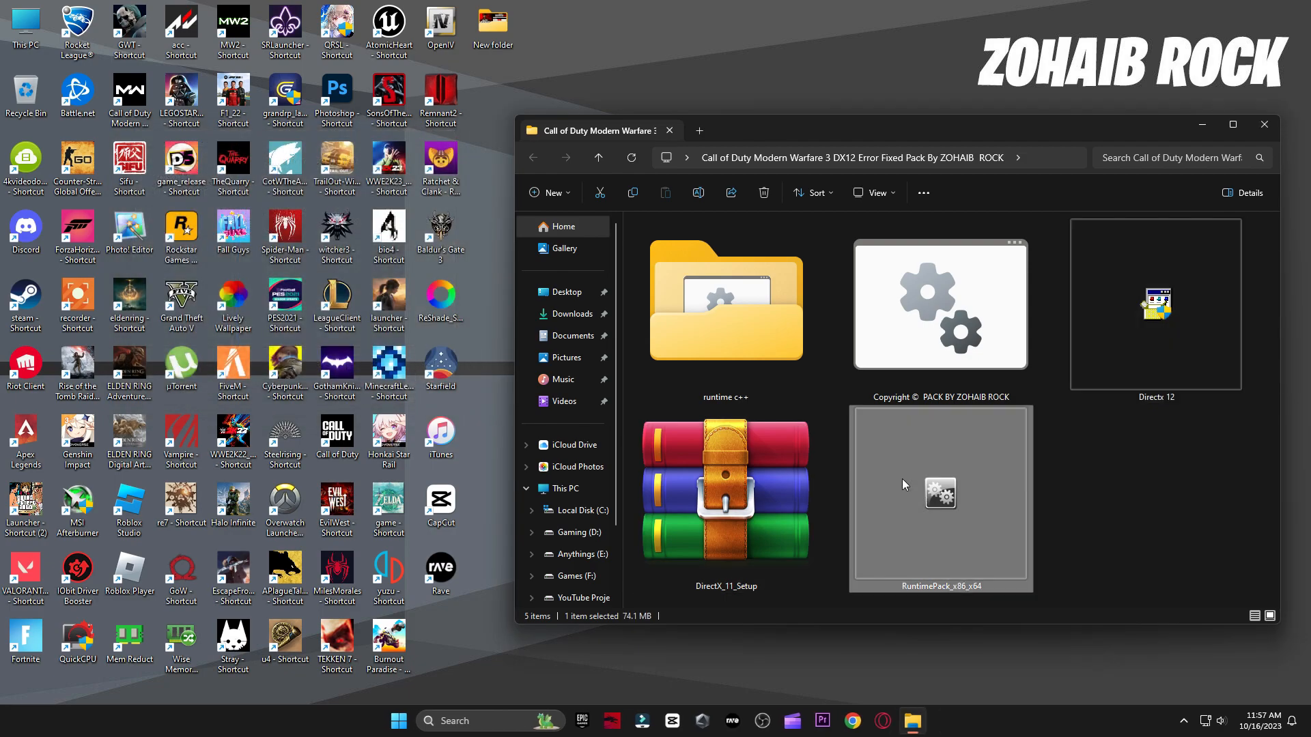
# Run install_all.bat from the runtime c++ folder, then close the folder window.
pyautogui.doubleClick(939, 494)
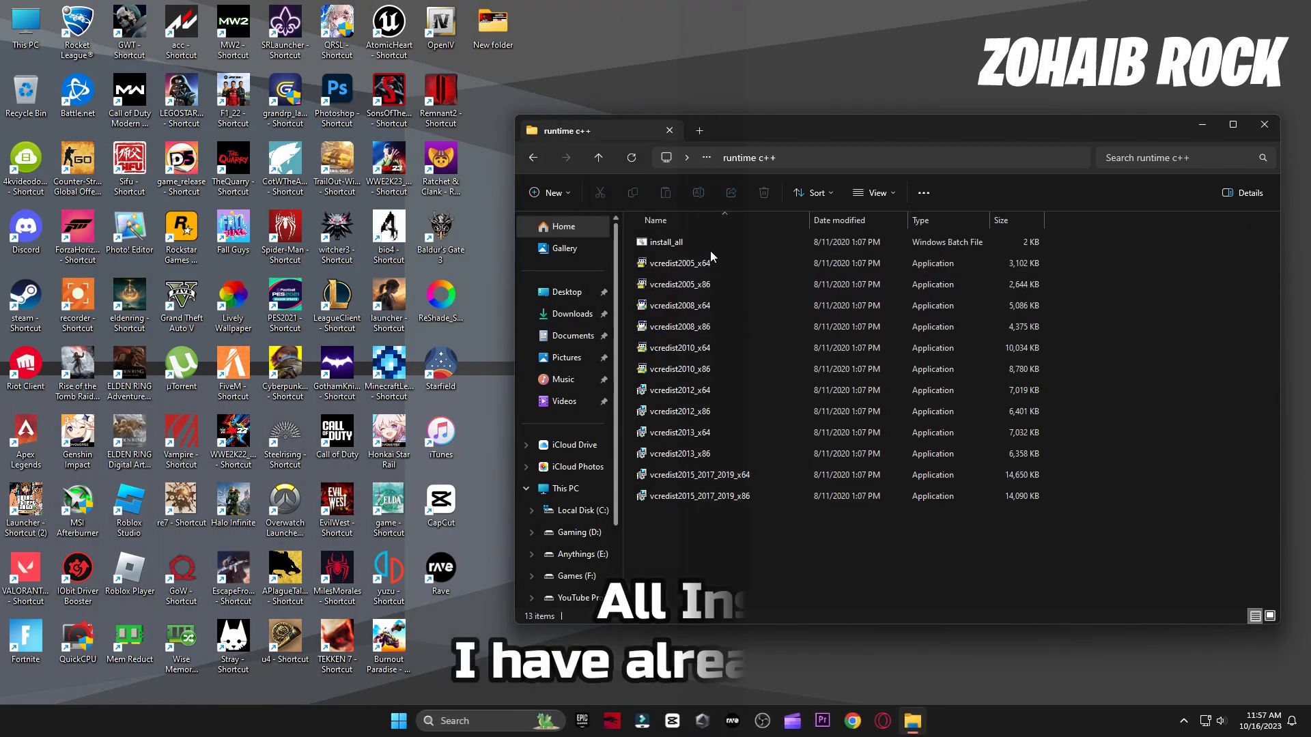
pyautogui.doubleClick(664, 242)
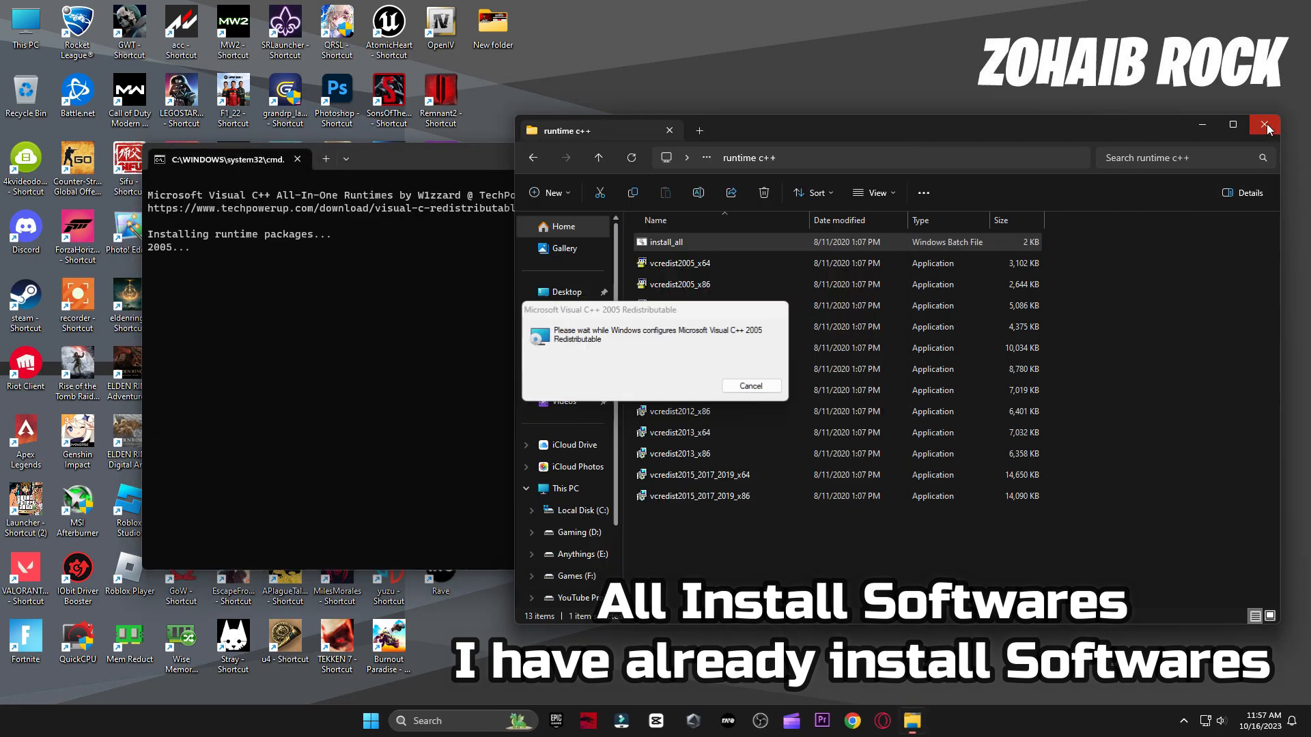
pyautogui.click(1265, 124)
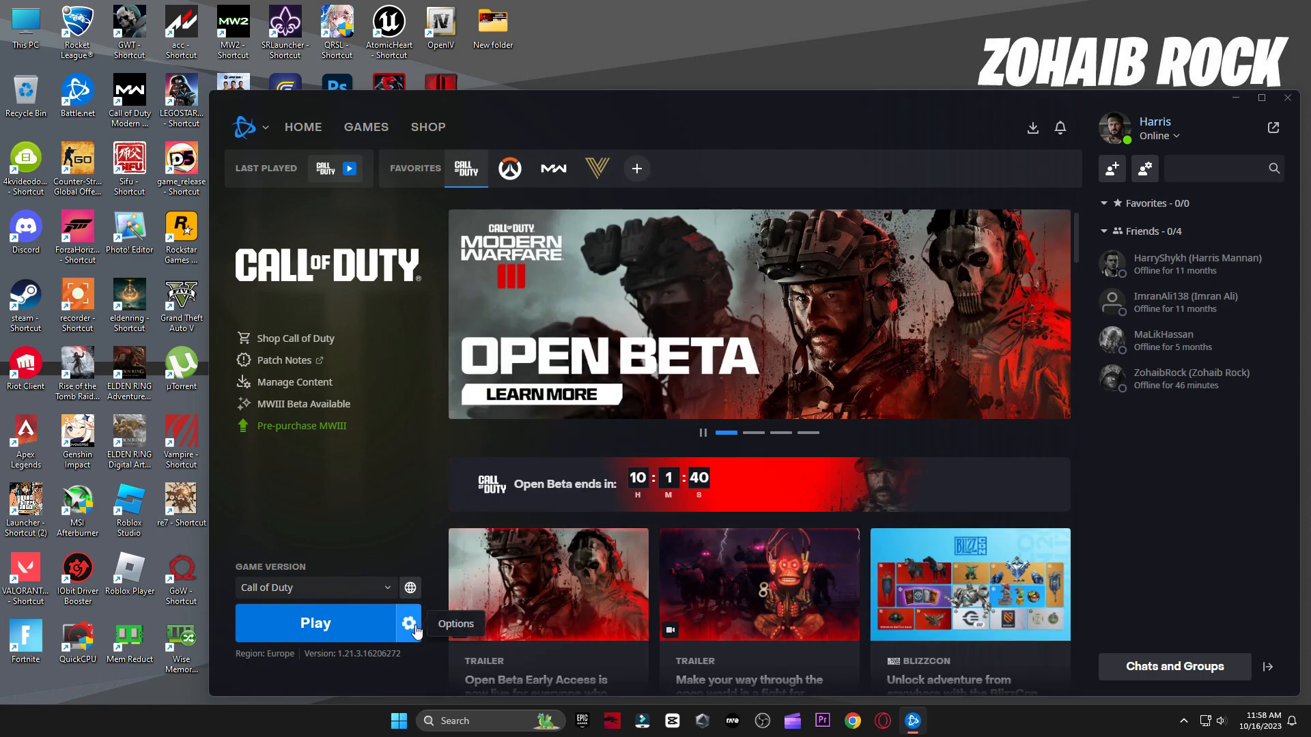
# Run Scan and Repair on Call of Duty from the gear menu beside Play.
pyautogui.click(409, 623)
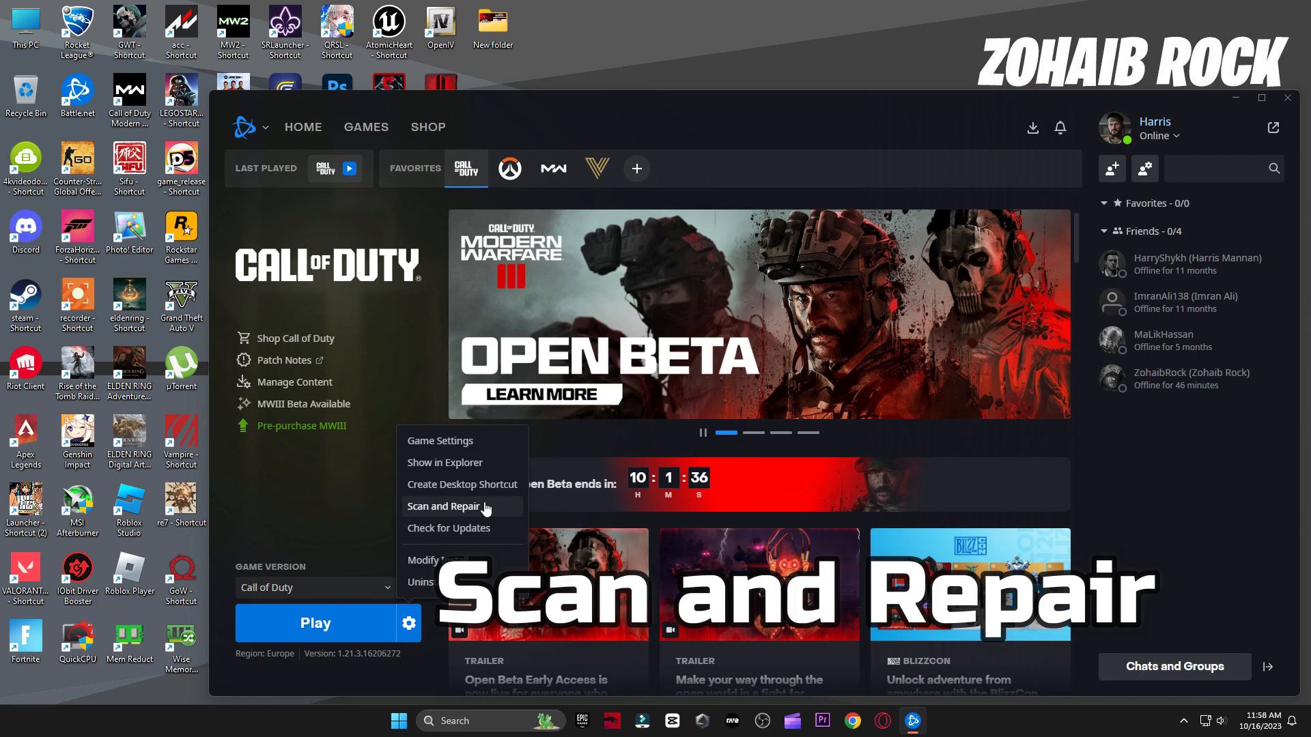
pyautogui.click(316, 623)
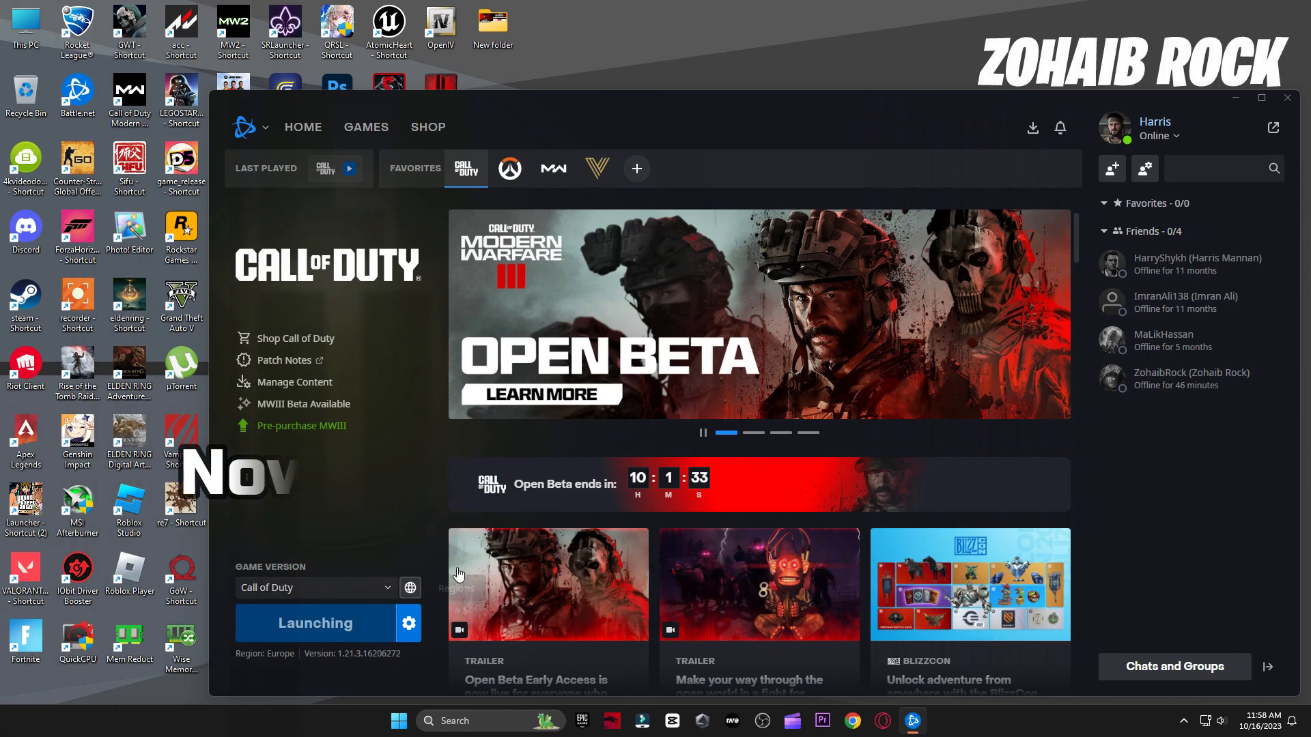